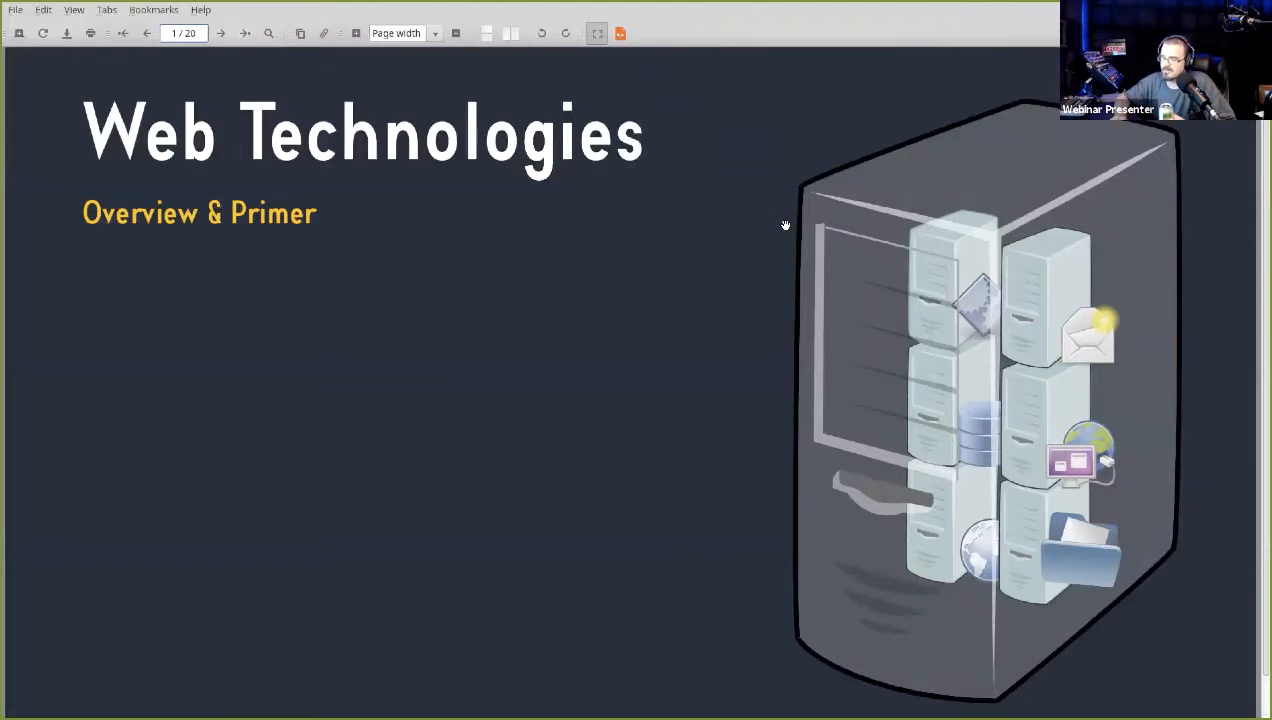
Step: Advance from the title slide to page 2 of 20, the Basics slide
{"action": "left_click", "coordinate": [220, 33]}
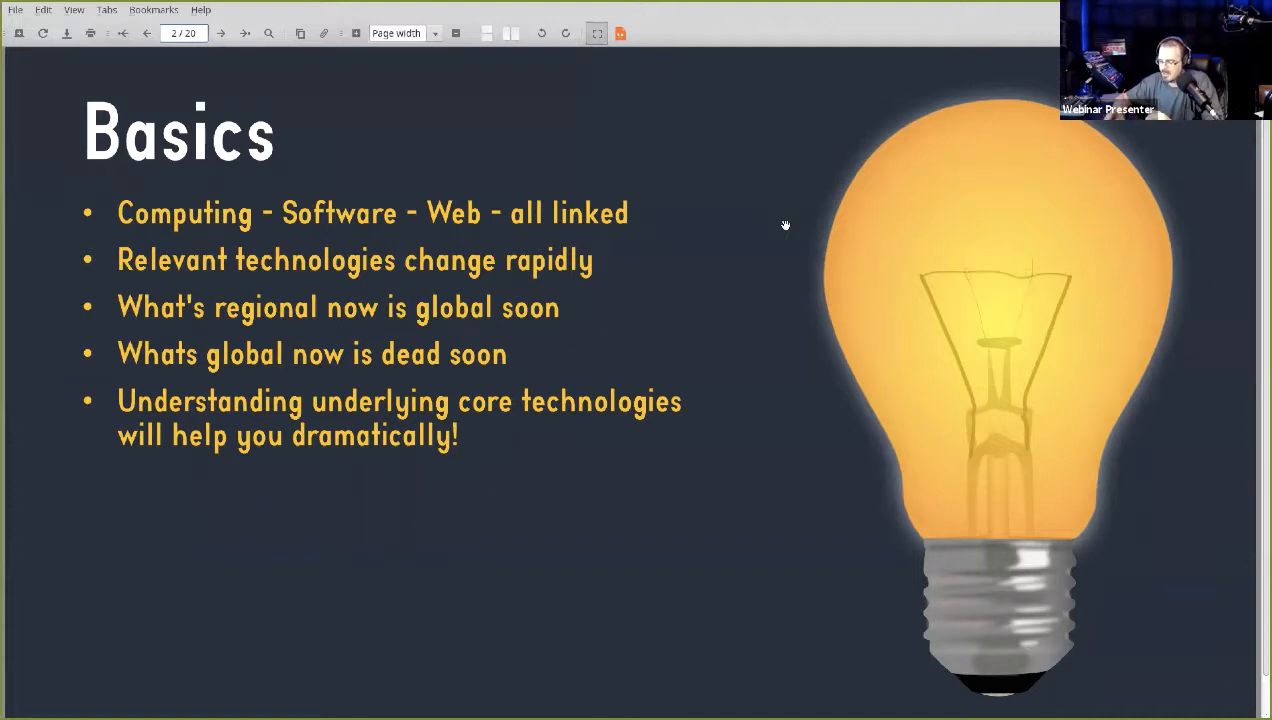
Step: Advance to page 3 of 20, the FOSS slide on Free Open Source Software
{"action": "left_click", "coordinate": [220, 33]}
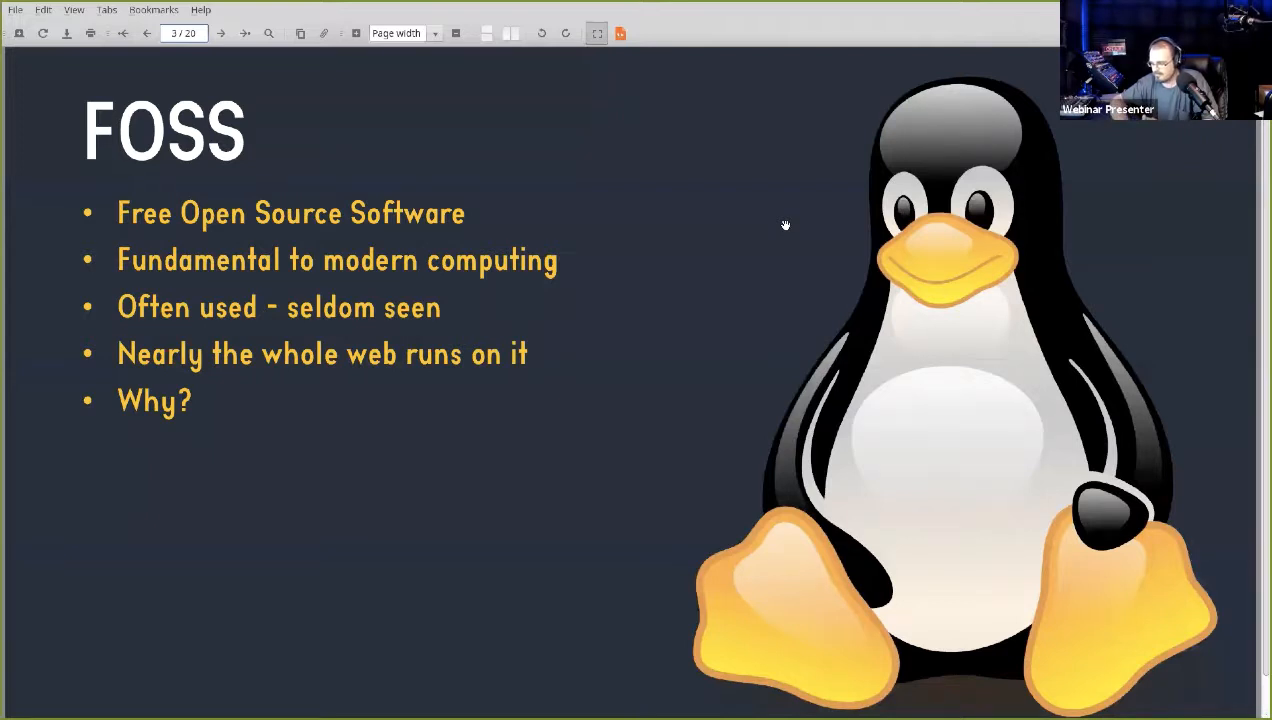
Step: Advance to page 4 of 20, the Browsers slide listing Firefox, Chrome, Safari, Brave and IE
{"action": "left_click", "coordinate": [220, 33]}
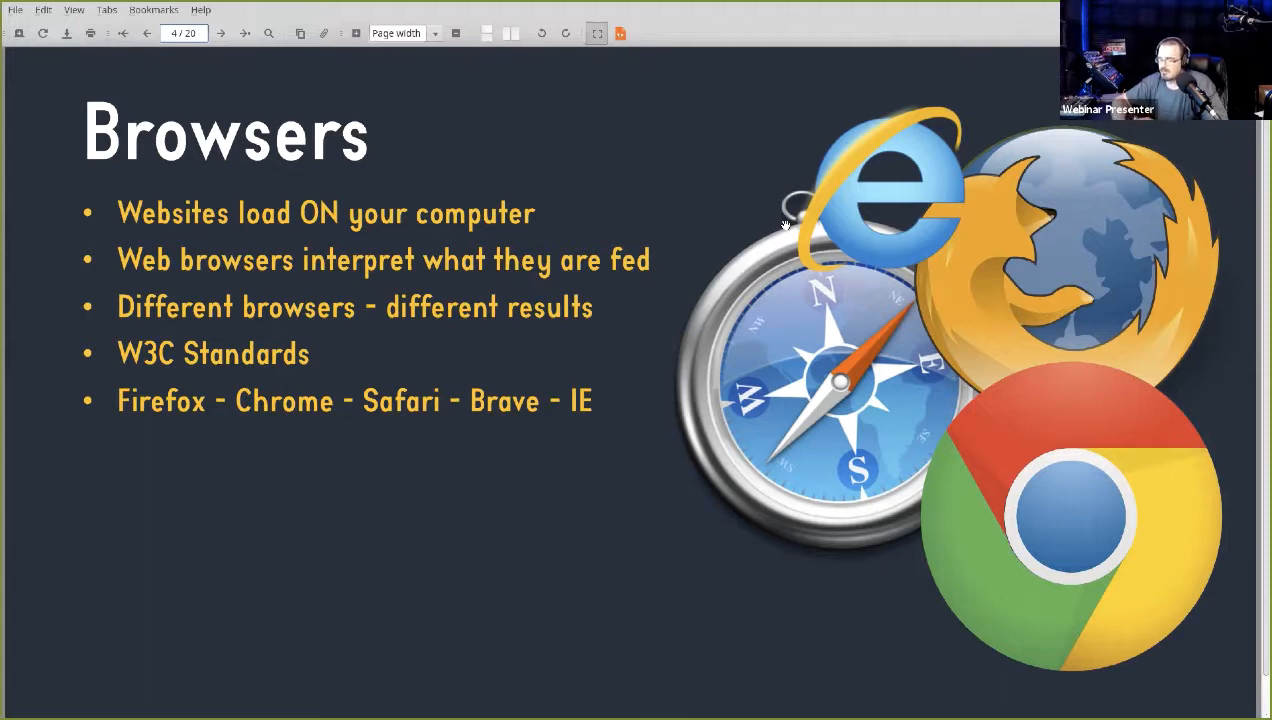
Step: Advance to page 5 of 20, the Mobile (Smartphones & Tabs) slide
{"action": "left_click", "coordinate": [220, 33]}
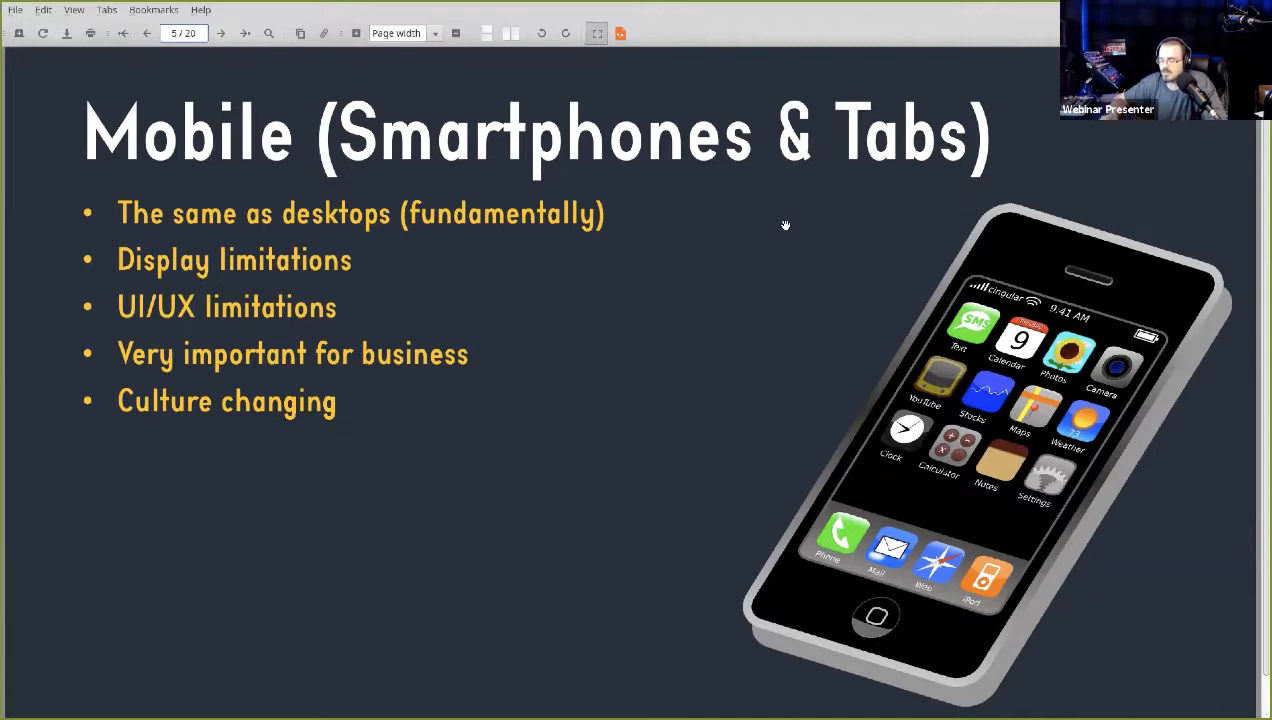
Step: Advance to page 6 of 20, the Servers slide listing Linux, Apache, PHP and MySQL
{"action": "left_click", "coordinate": [220, 33]}
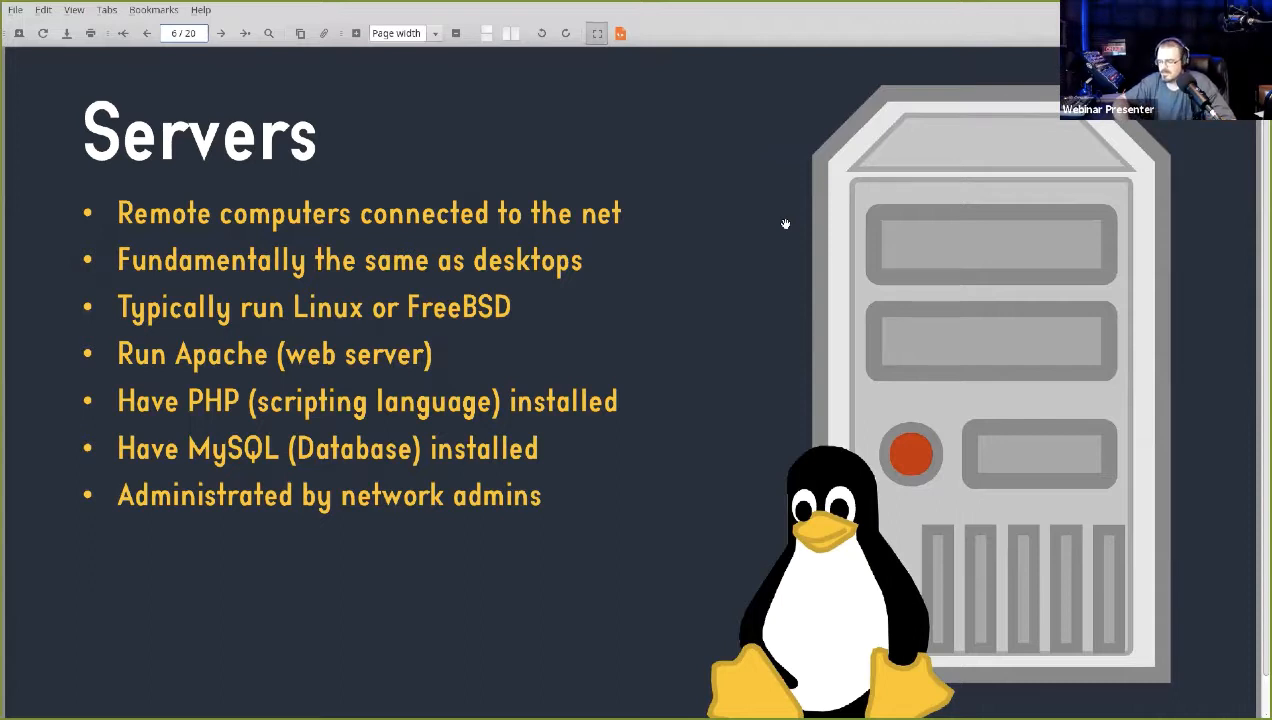
Step: Advance through slide 7, Operating Systems, to slide 8, the CMS slide
{"action": "left_click", "coordinate": [220, 33]}
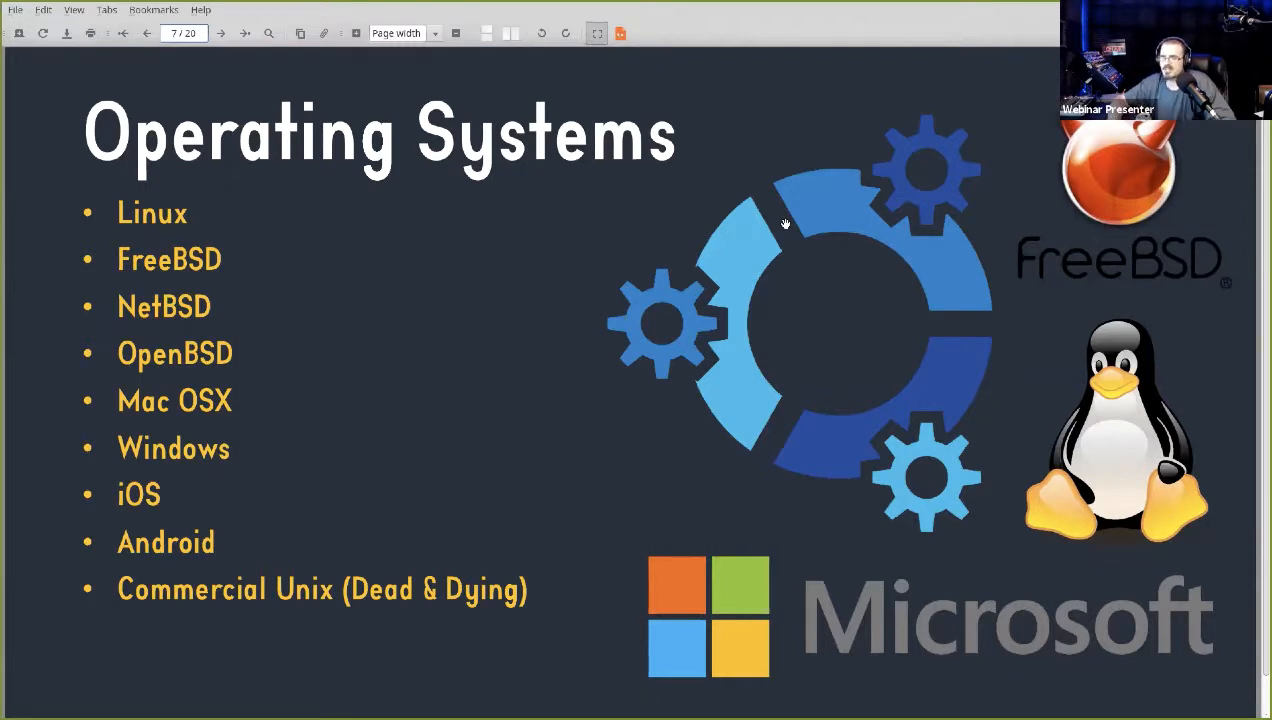
{"action": "left_click", "coordinate": [219, 33]}
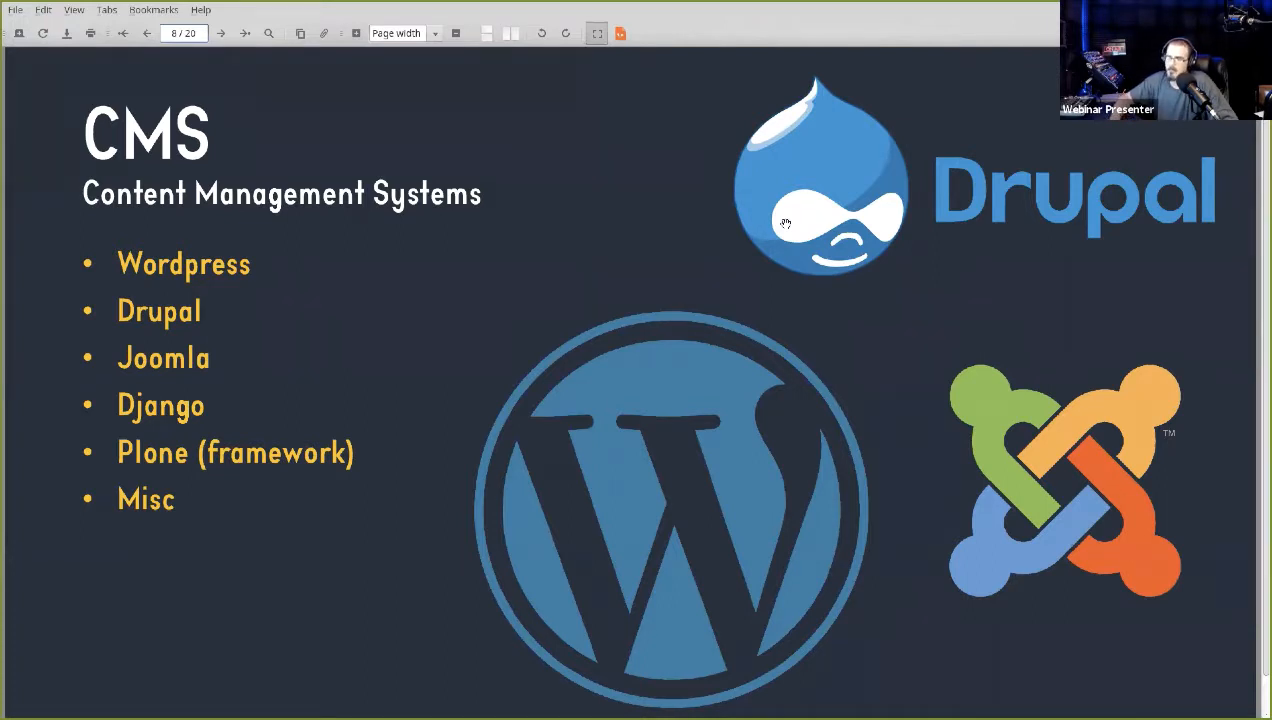
Step: Advance past the CMS slide to slide 9, Programming & Scripting
{"action": "left_click", "coordinate": [219, 33]}
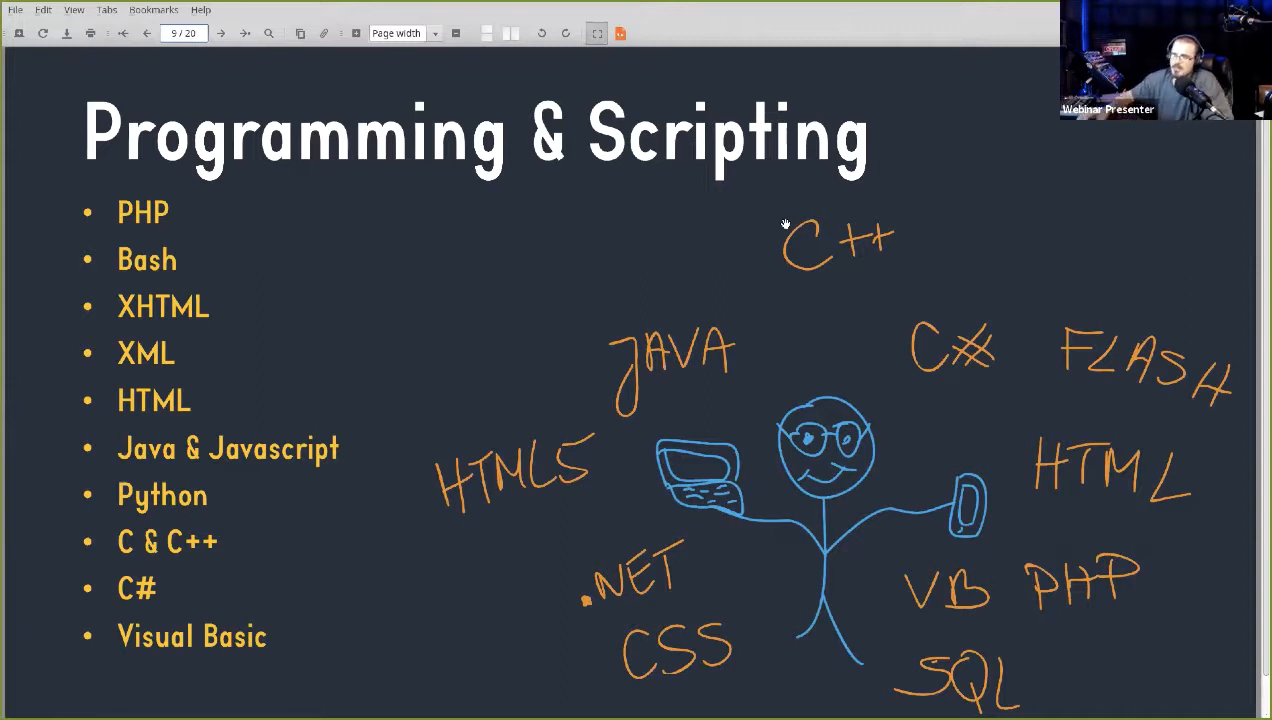
{"action": "mouse_move", "coordinate": [710, 515]}
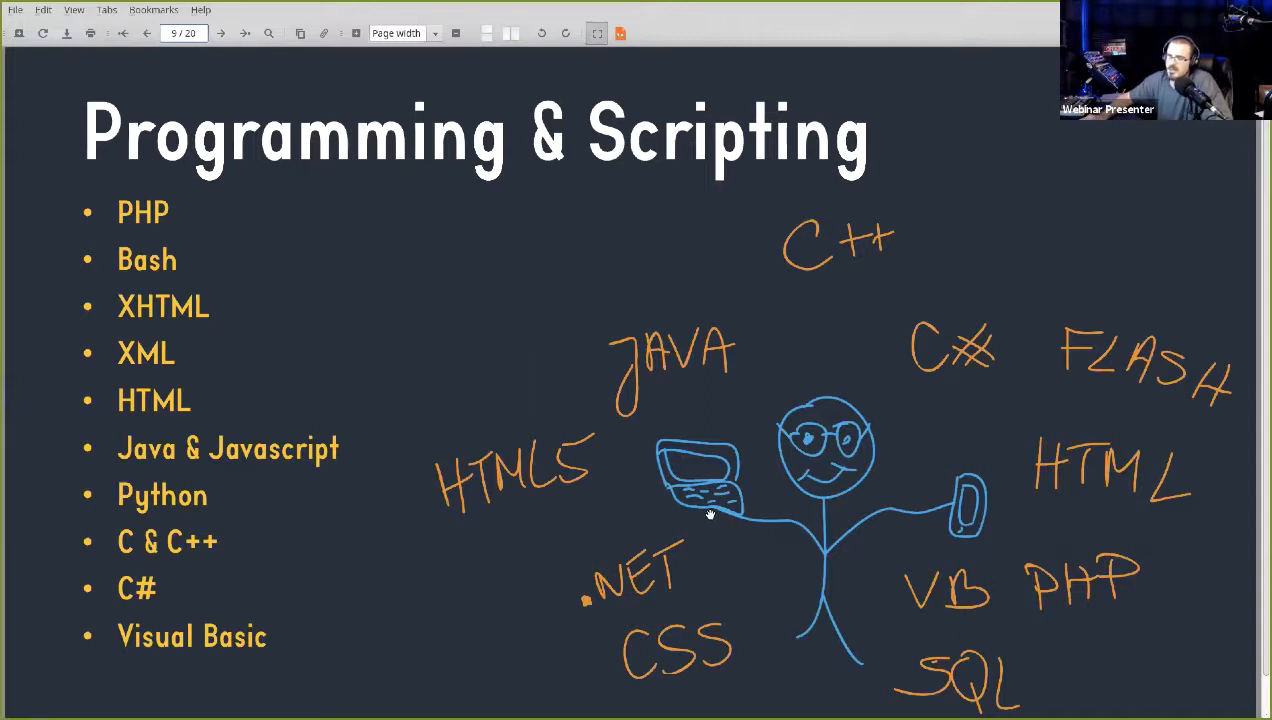
{"action": "mouse_move", "coordinate": [435, 344]}
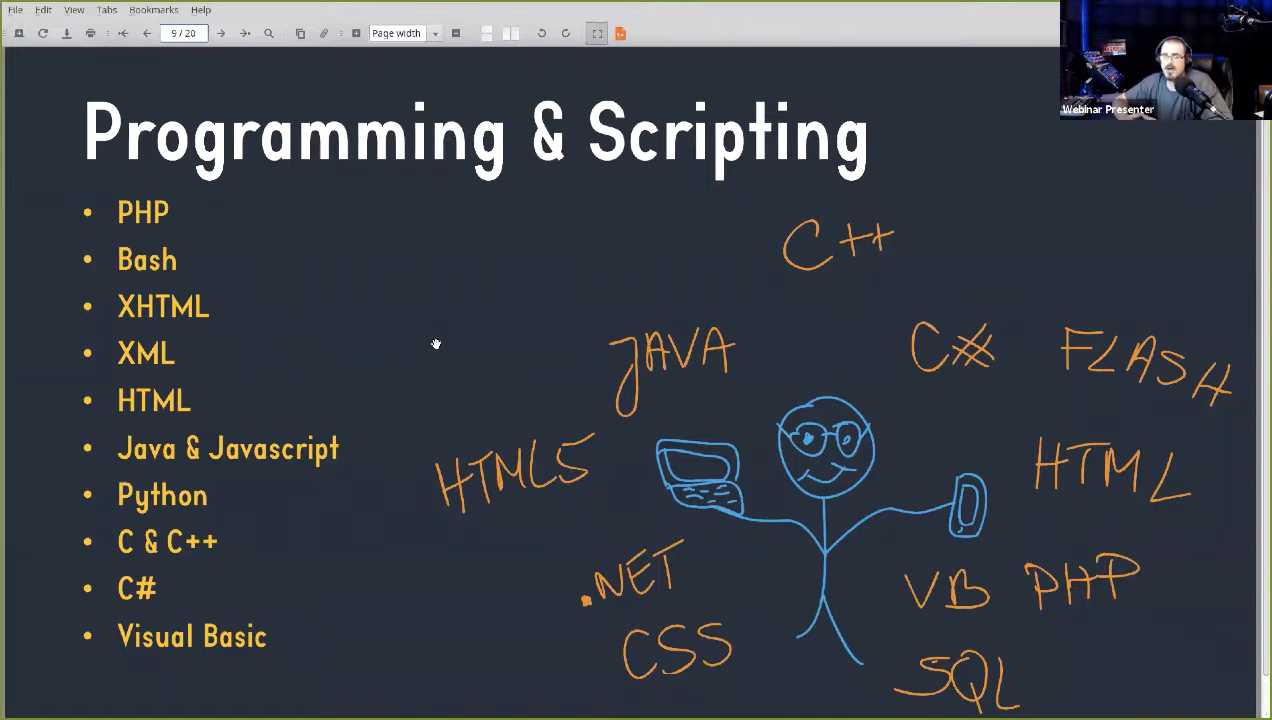
{"action": "mouse_move", "coordinate": [472, 338]}
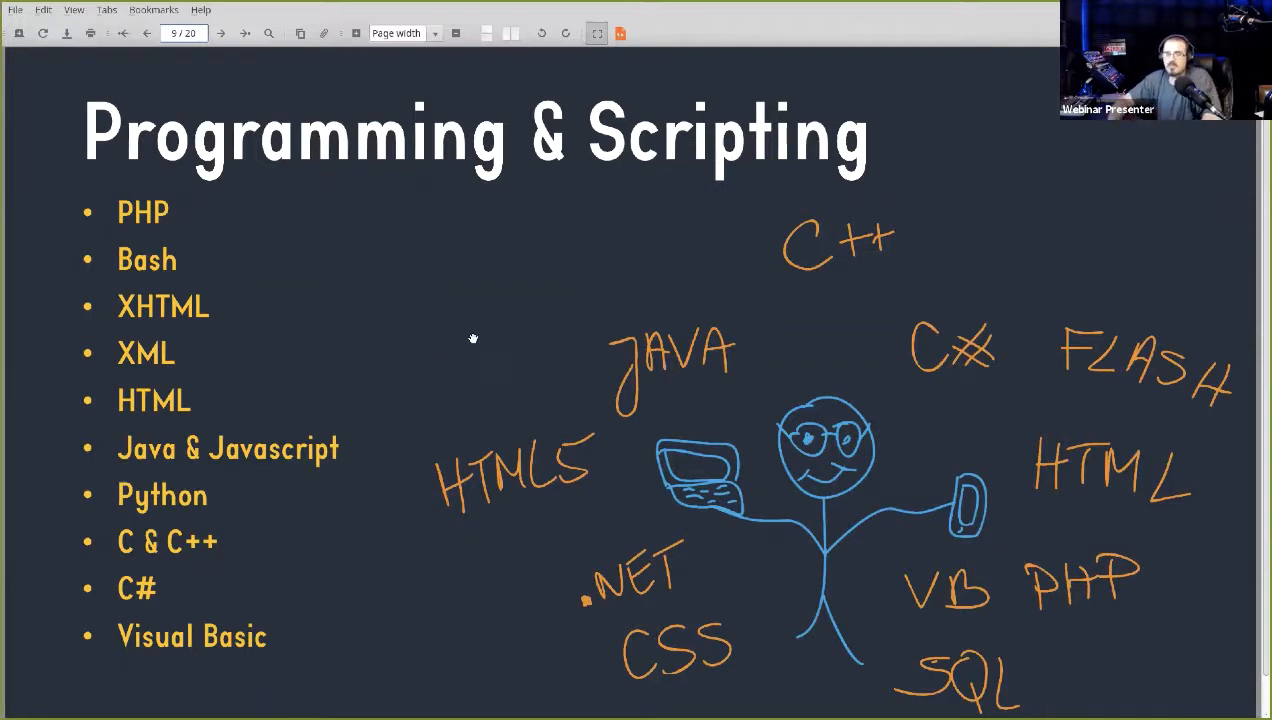
{"action": "mouse_move", "coordinate": [740, 373]}
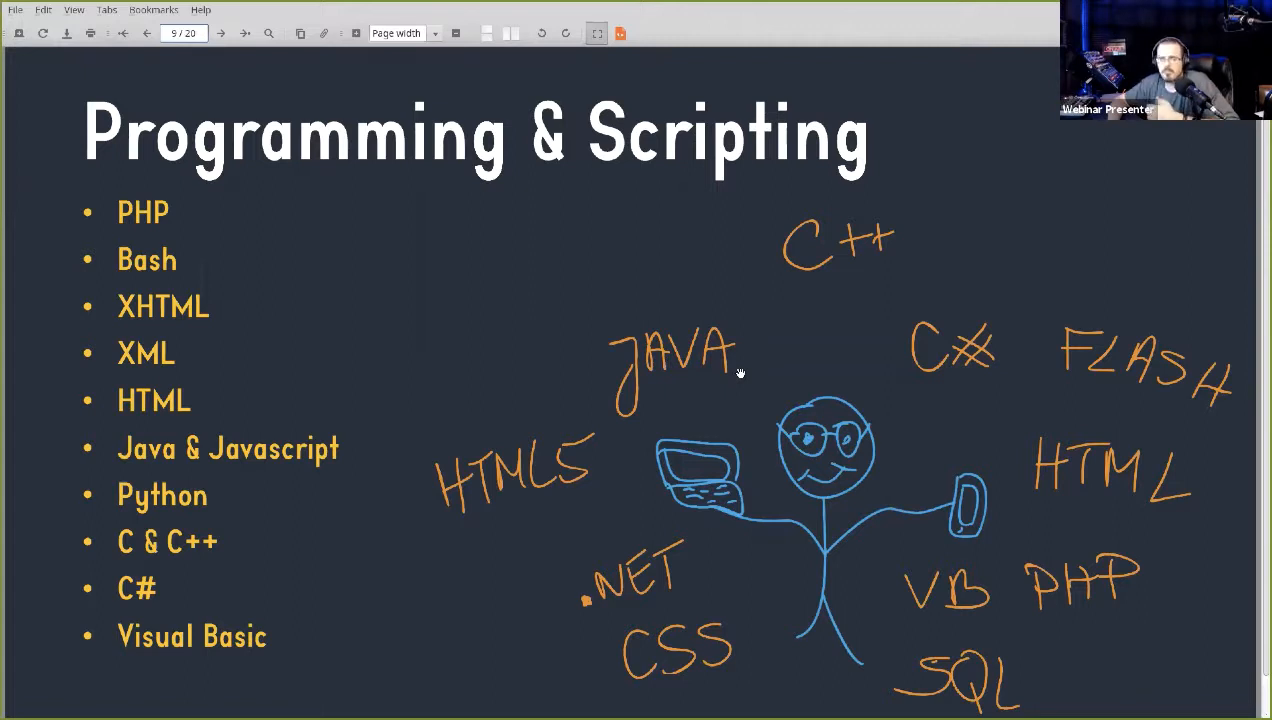
Step: Advance past Programming & Scripting to slide 10, the Video slide
{"action": "left_click", "coordinate": [220, 33]}
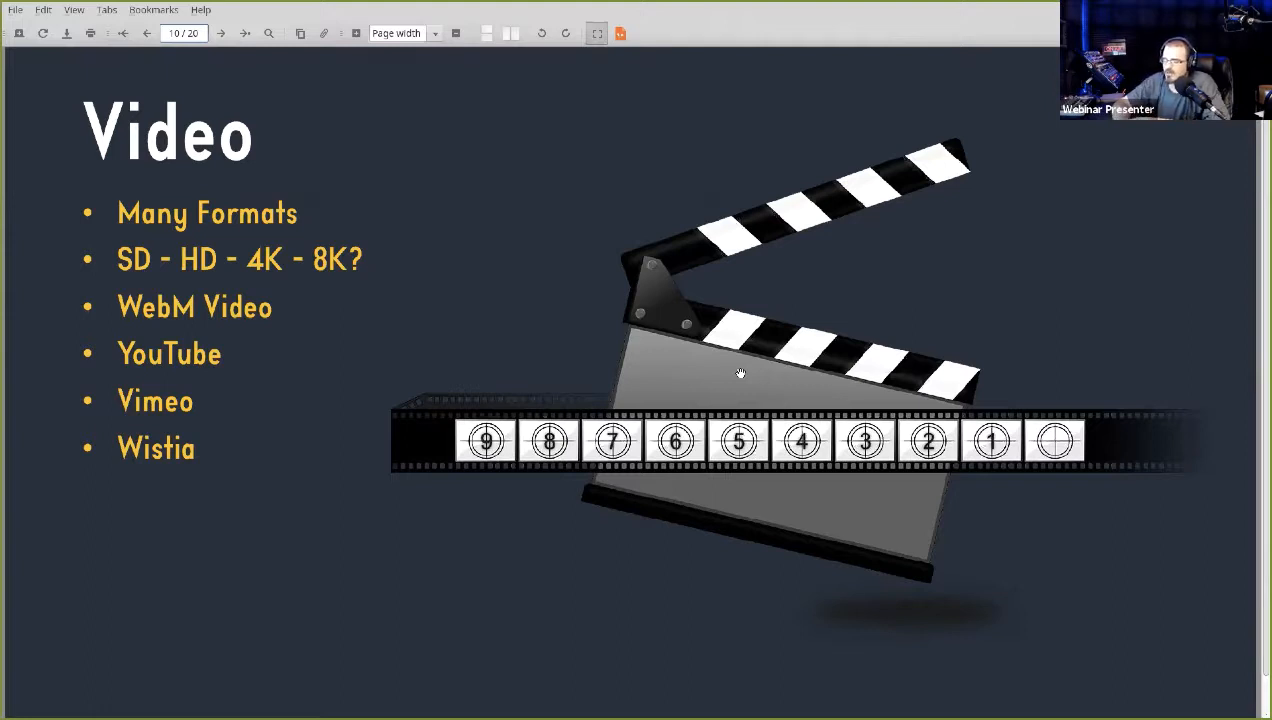
Step: Advance past the Video slide to slide 11, Cloud Apps
{"action": "left_click", "coordinate": [220, 33]}
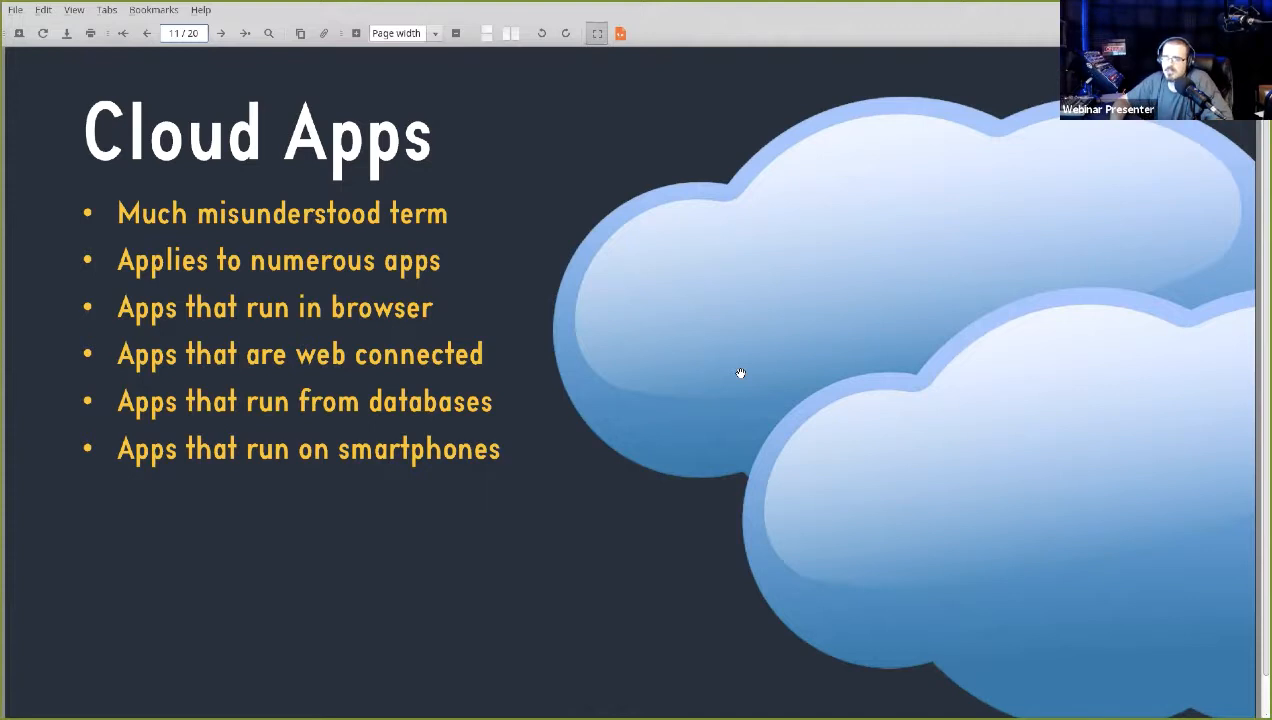
Step: Advance past Cloud Apps to slide 12 of 20, the Search slide
{"action": "left_click", "coordinate": [220, 33]}
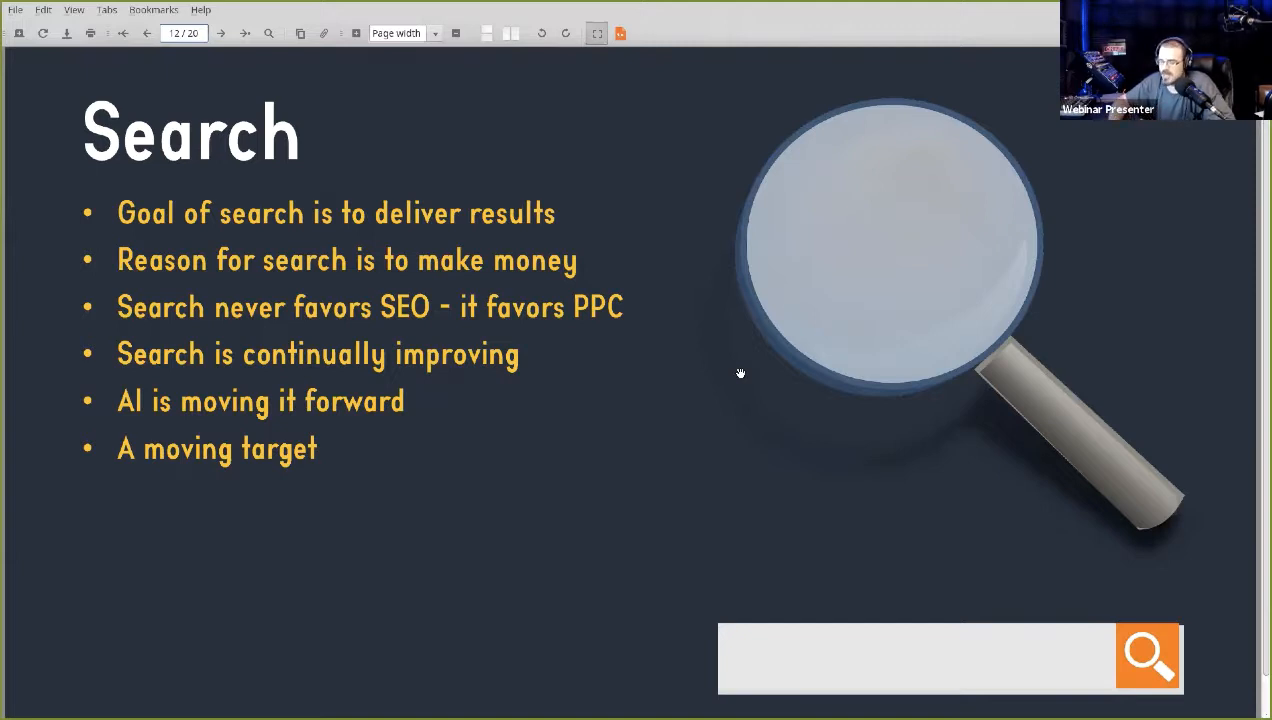
Step: Advance to page 13, the SEO (Old Model) slide listing Page Rank through a broken model
{"action": "left_click", "coordinate": [220, 33]}
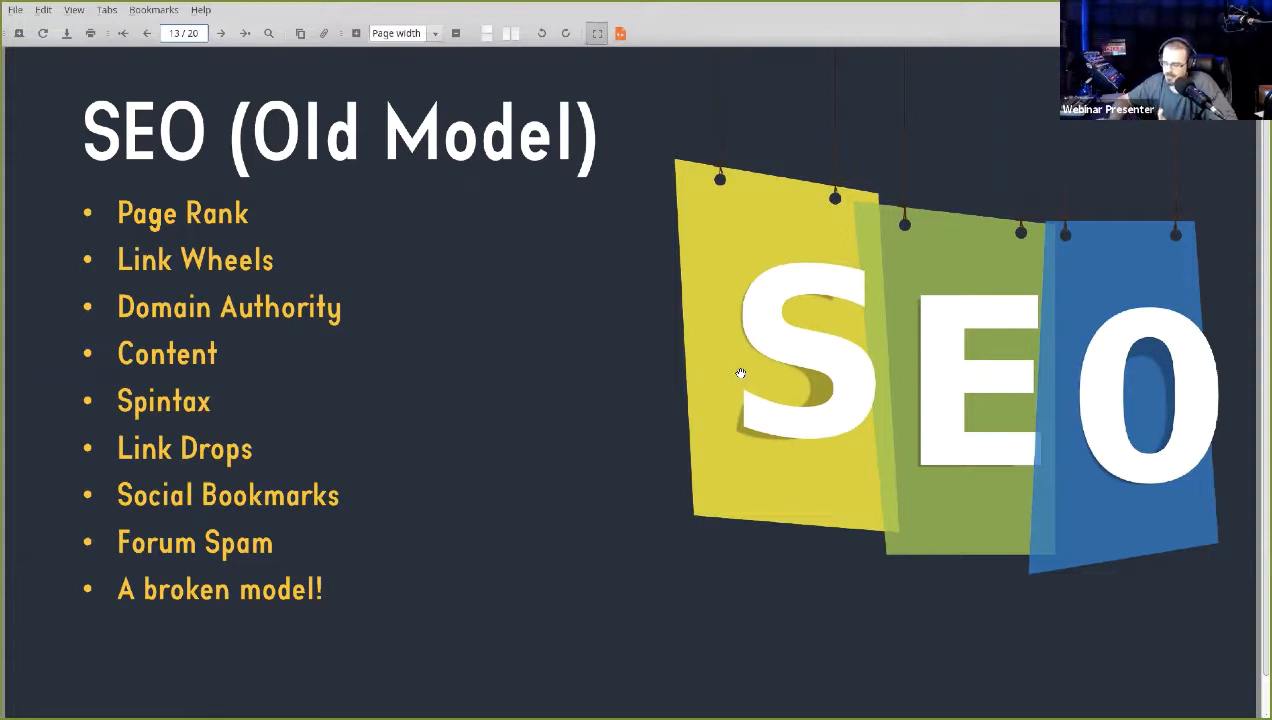
Step: Advance to page 14, the SEO (New Model) slide covering content quality through AI-driven spiders
{"action": "left_click", "coordinate": [220, 33]}
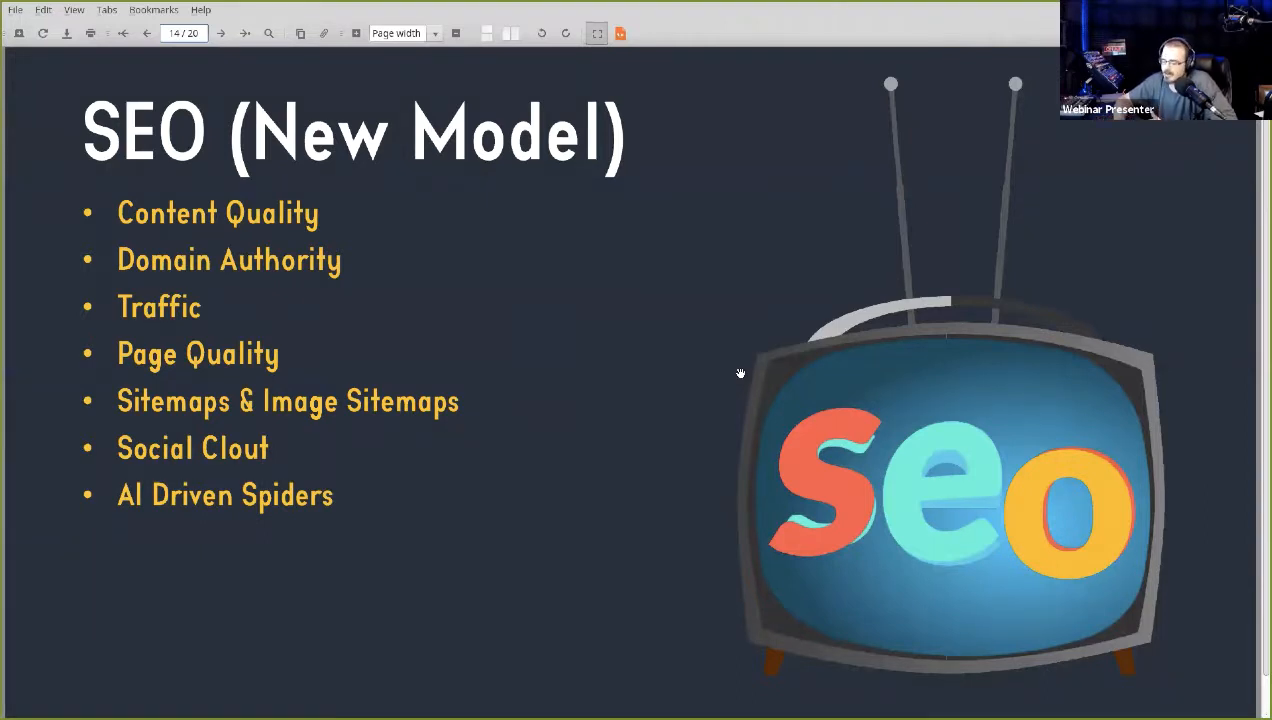
{"action": "left_click", "coordinate": [219, 33]}
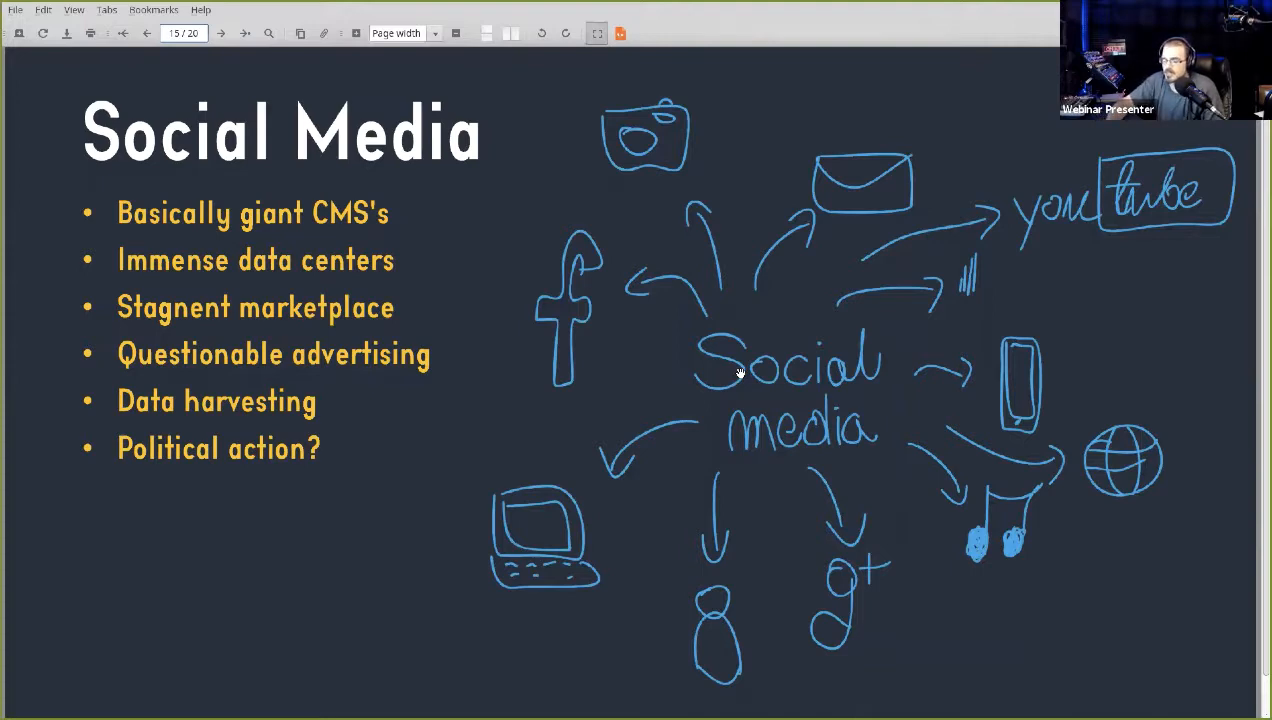
Step: Advance to page 16, the Artificial Intelligence slide
{"action": "left_click", "coordinate": [220, 33]}
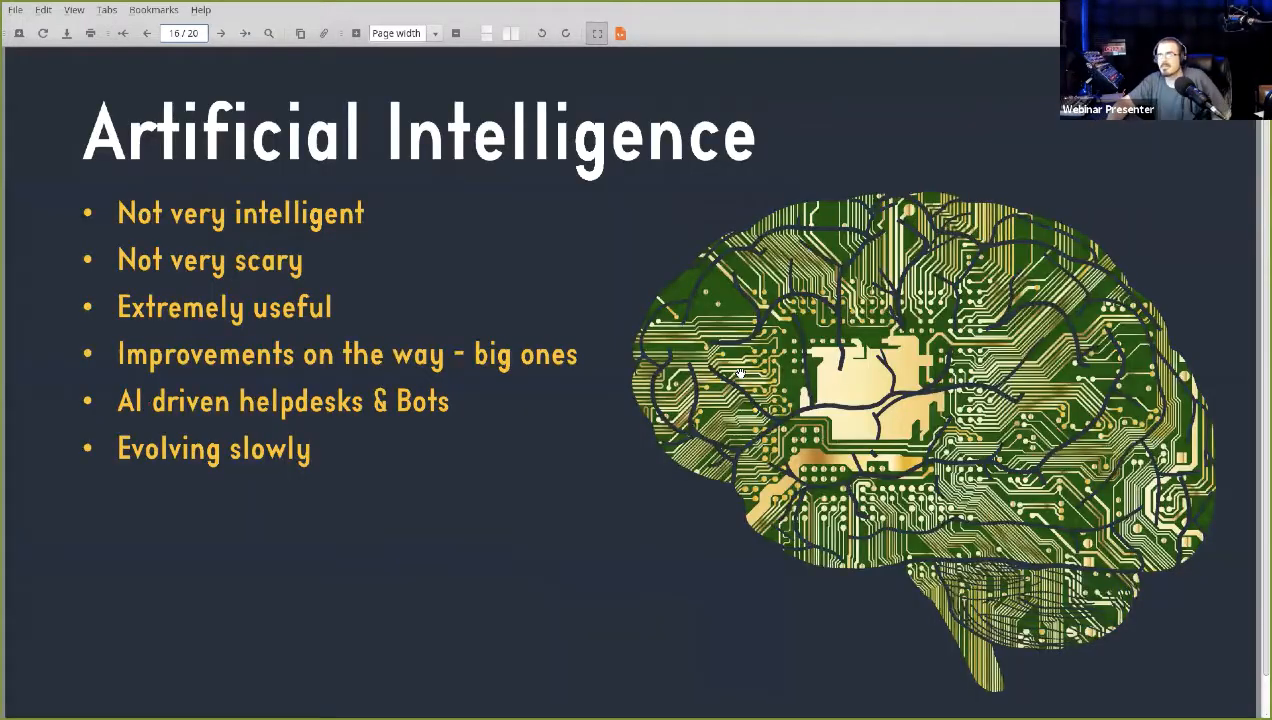